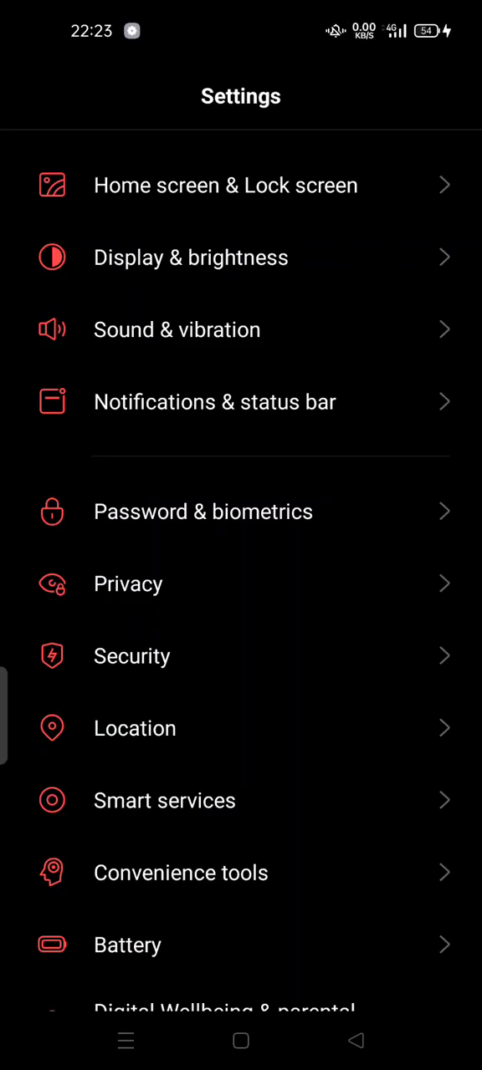
Step: Locate Security in the Settings list and go into it
scroll("down", 3)
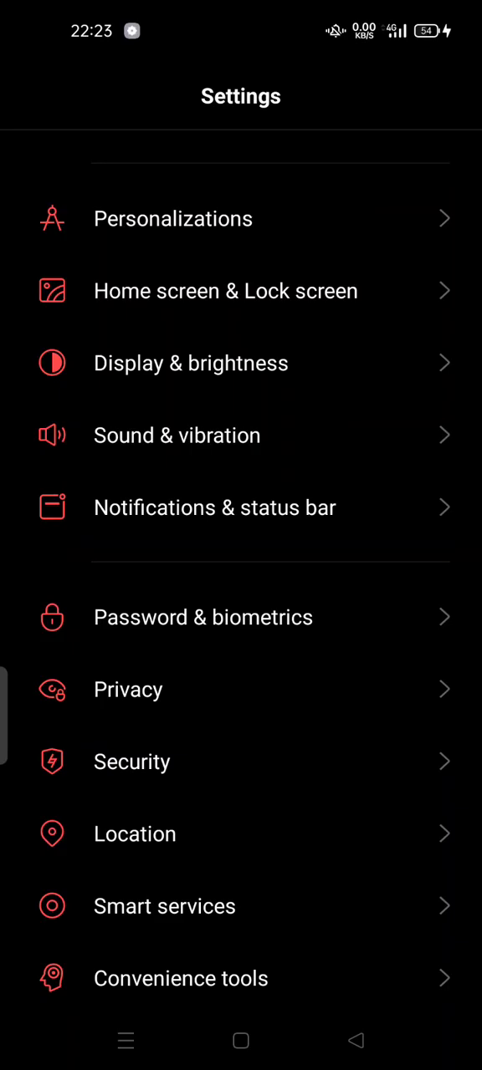
scroll("down", 3)
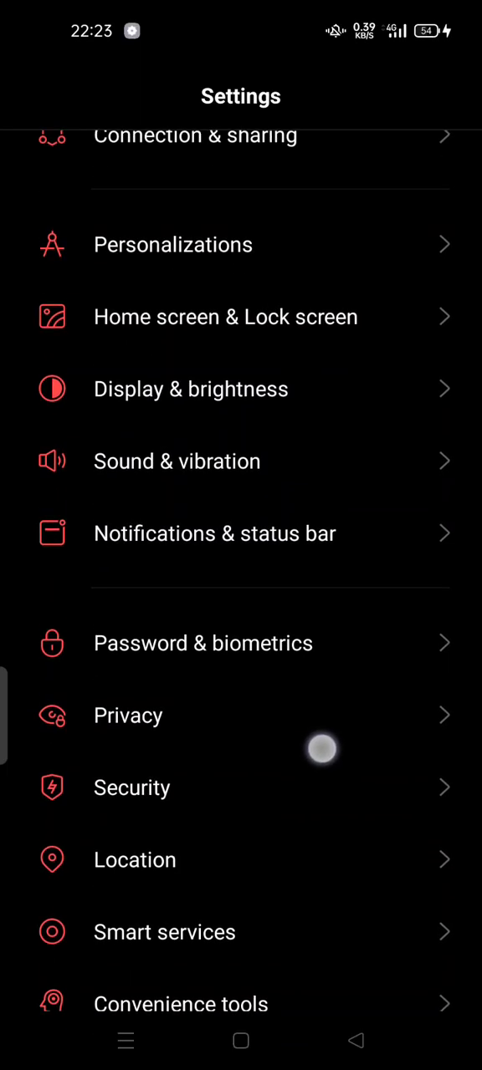
scroll("up", 3)
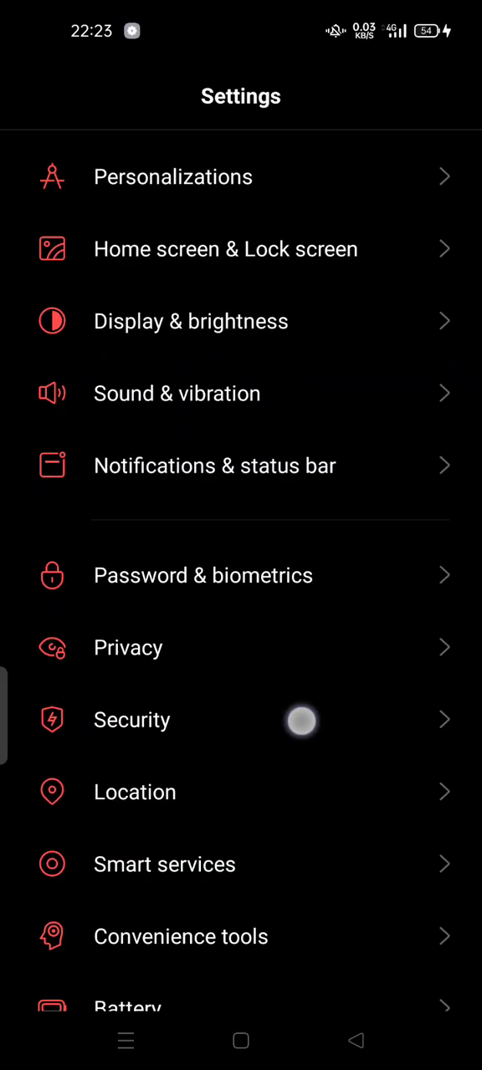
left_click(130, 719)
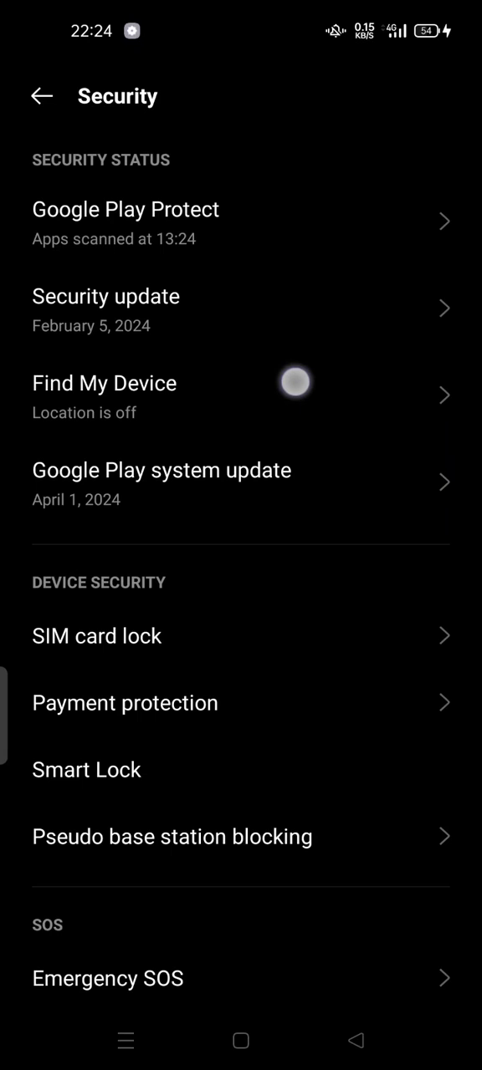
Step: With Use Find My Device on, launch Find My Device web in the browser
scroll("up", 3)
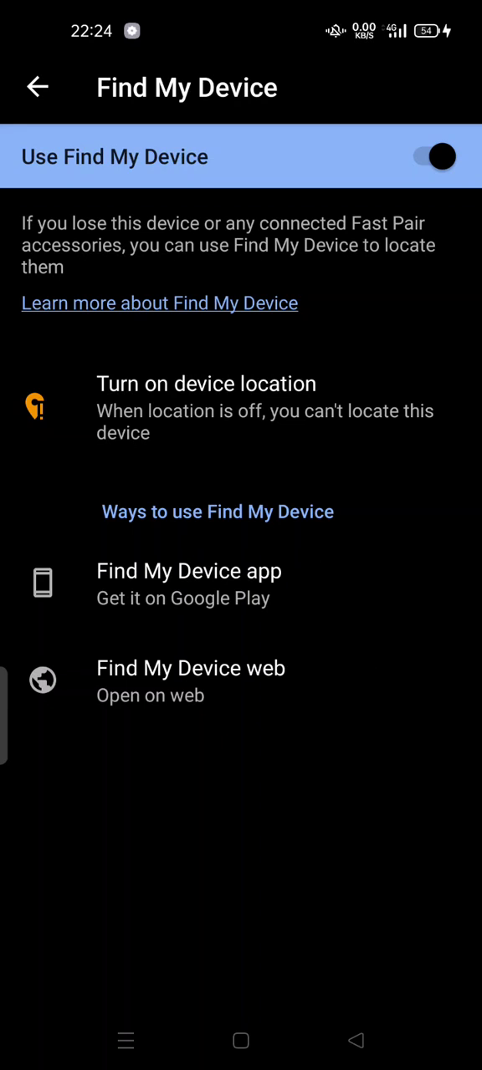
left_click(240, 706)
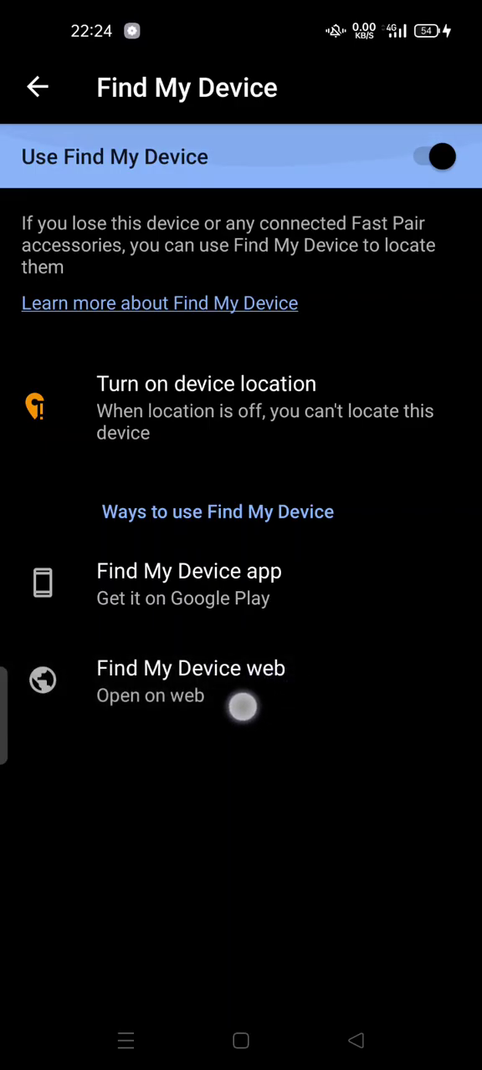
left_click(191, 682)
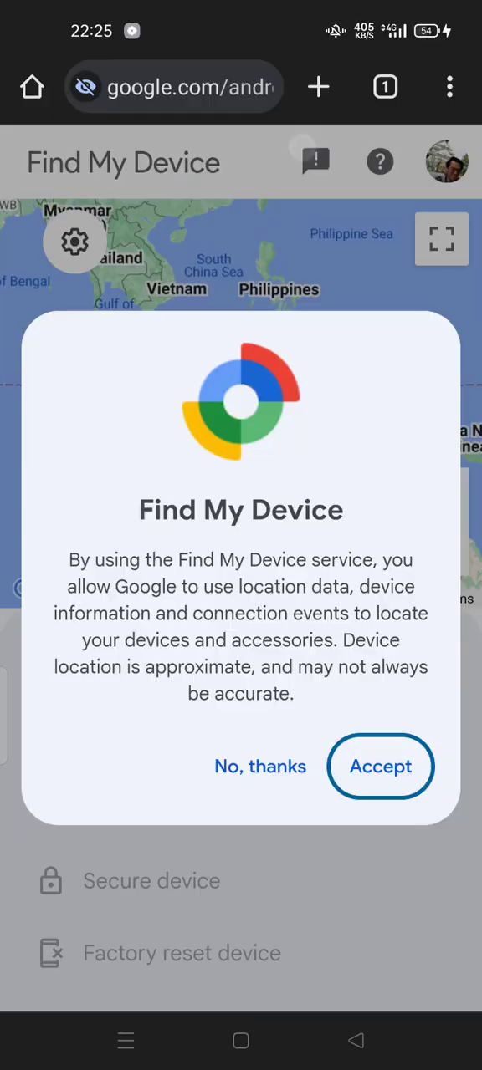